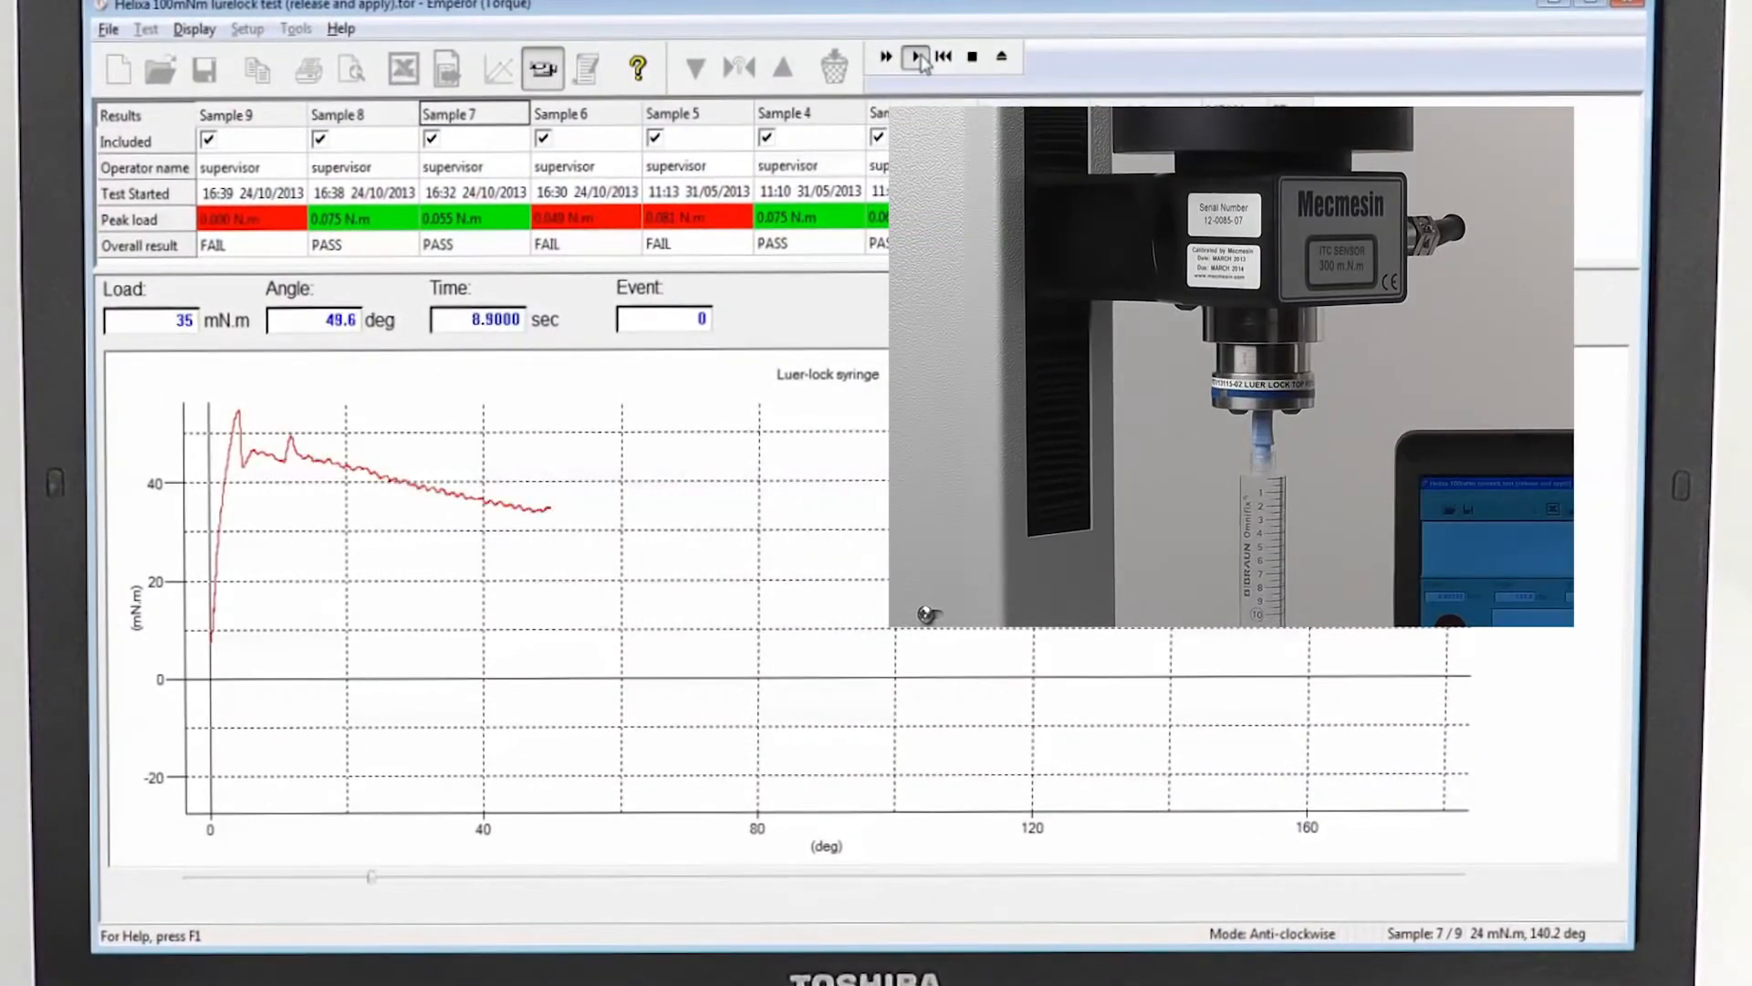
# Replay Sample 7's recorded torque-versus-angle curve from the luer-lock syringe results.
pyautogui.click(915, 56)
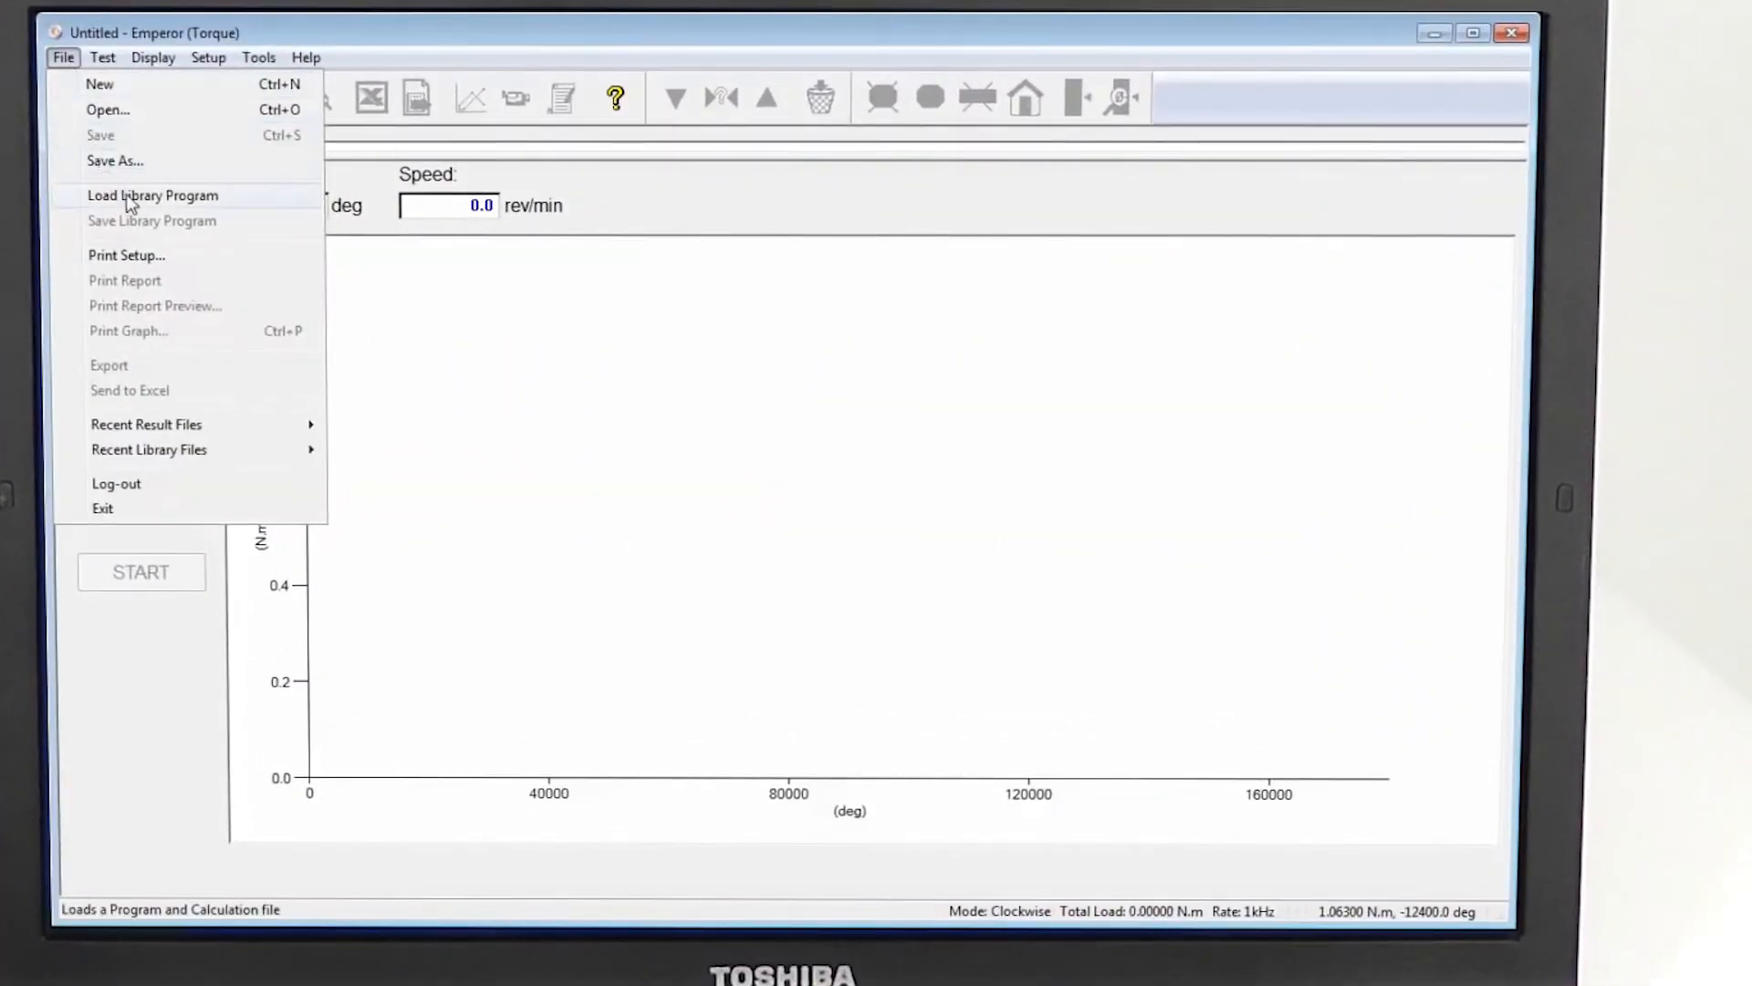
# Choose Load Library Program from the File menu to load a saved test program.
pyautogui.click(152, 196)
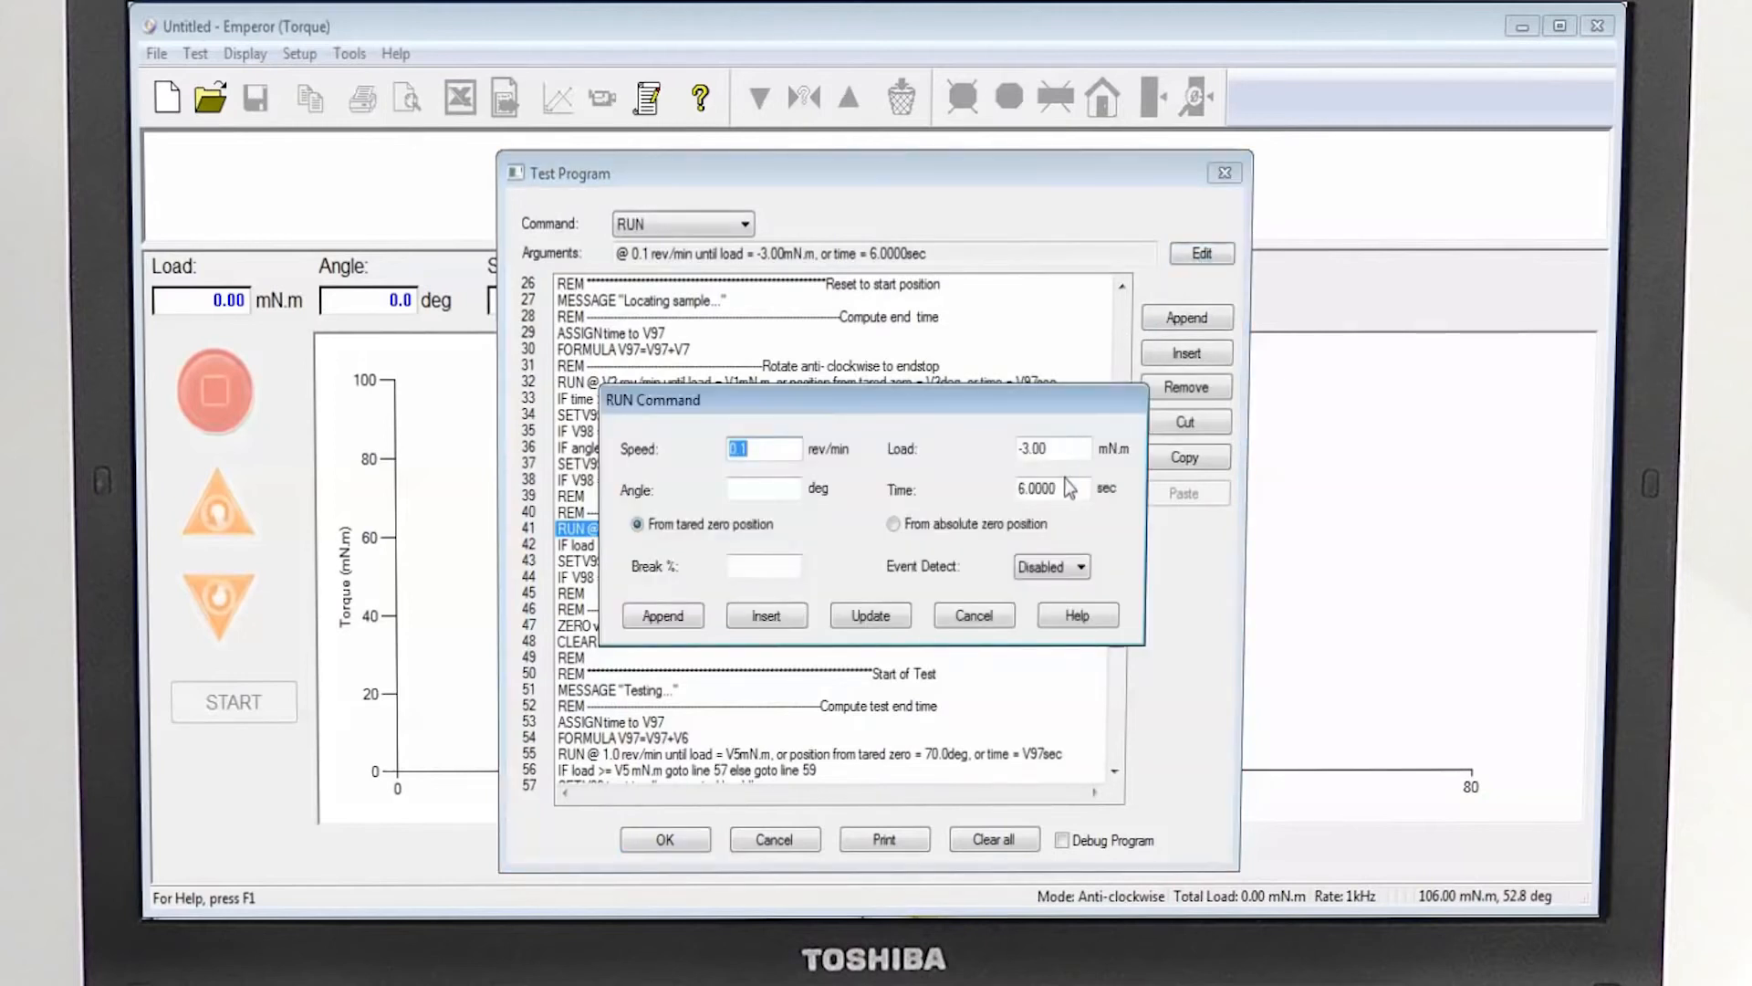
# Set the line 41 RUN time limit to 5 seconds, update, and accept the program.
pyautogui.write('5')
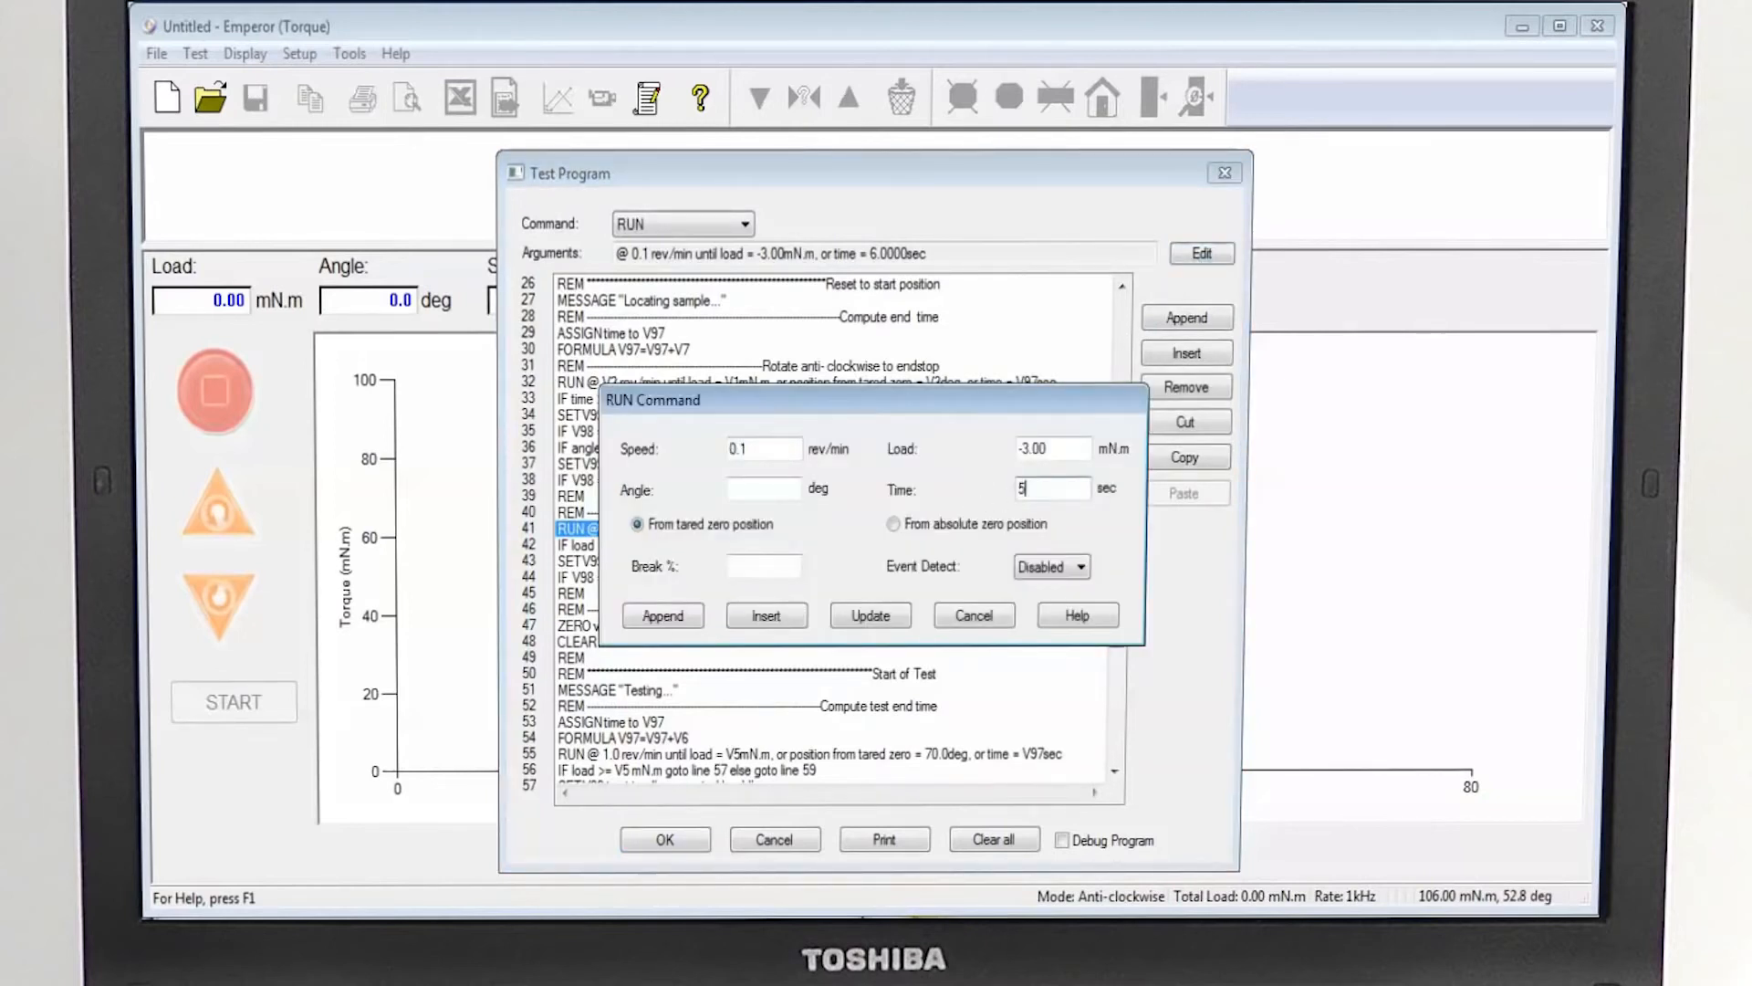
pyautogui.click(870, 614)
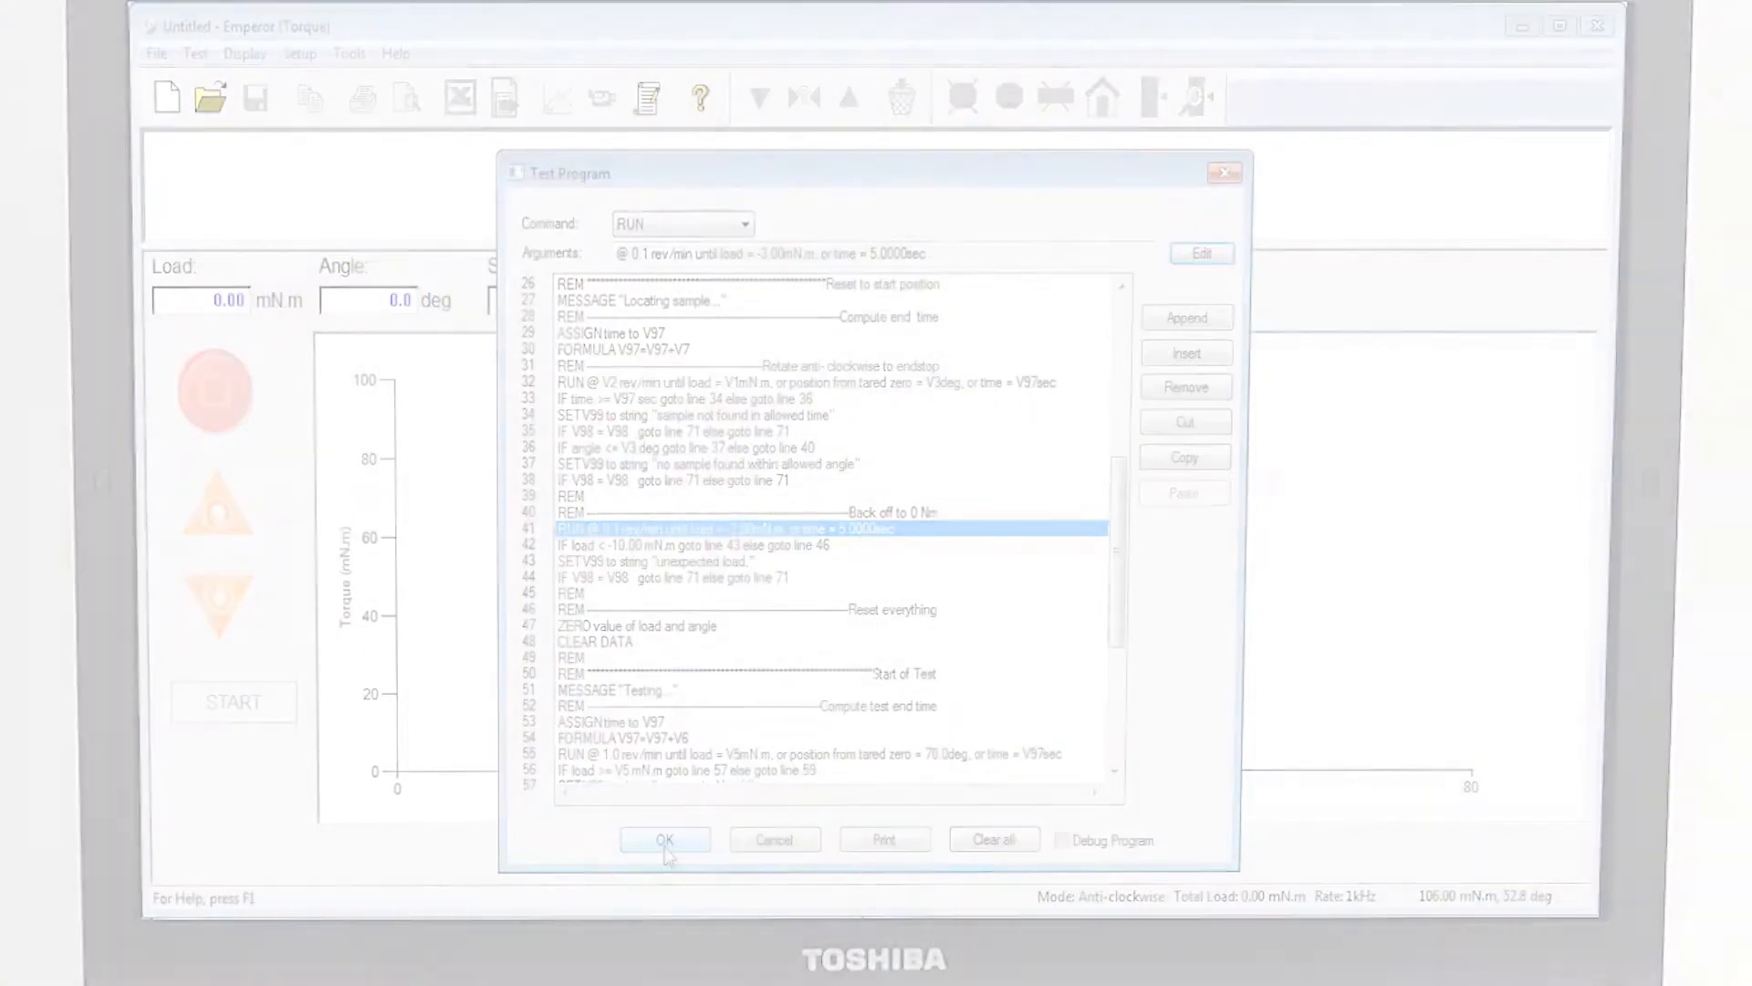
pyautogui.click(666, 840)
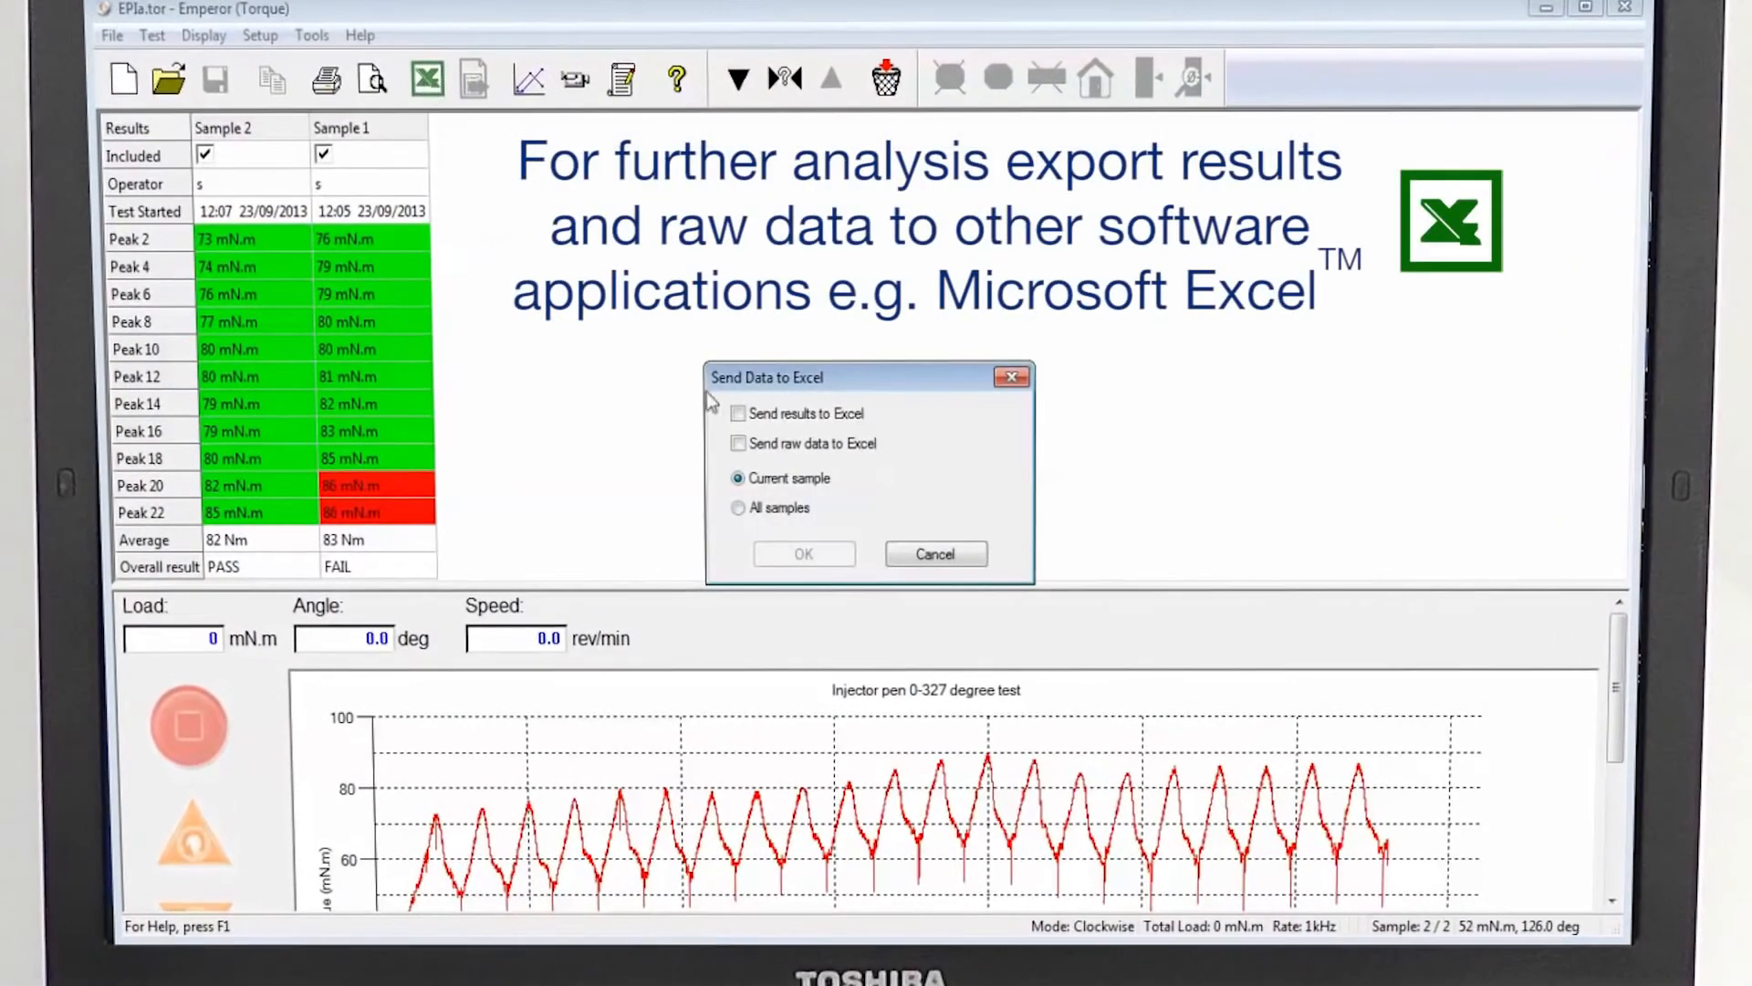
# Export results and raw data for all samples to Excel.
pyautogui.click(738, 443)
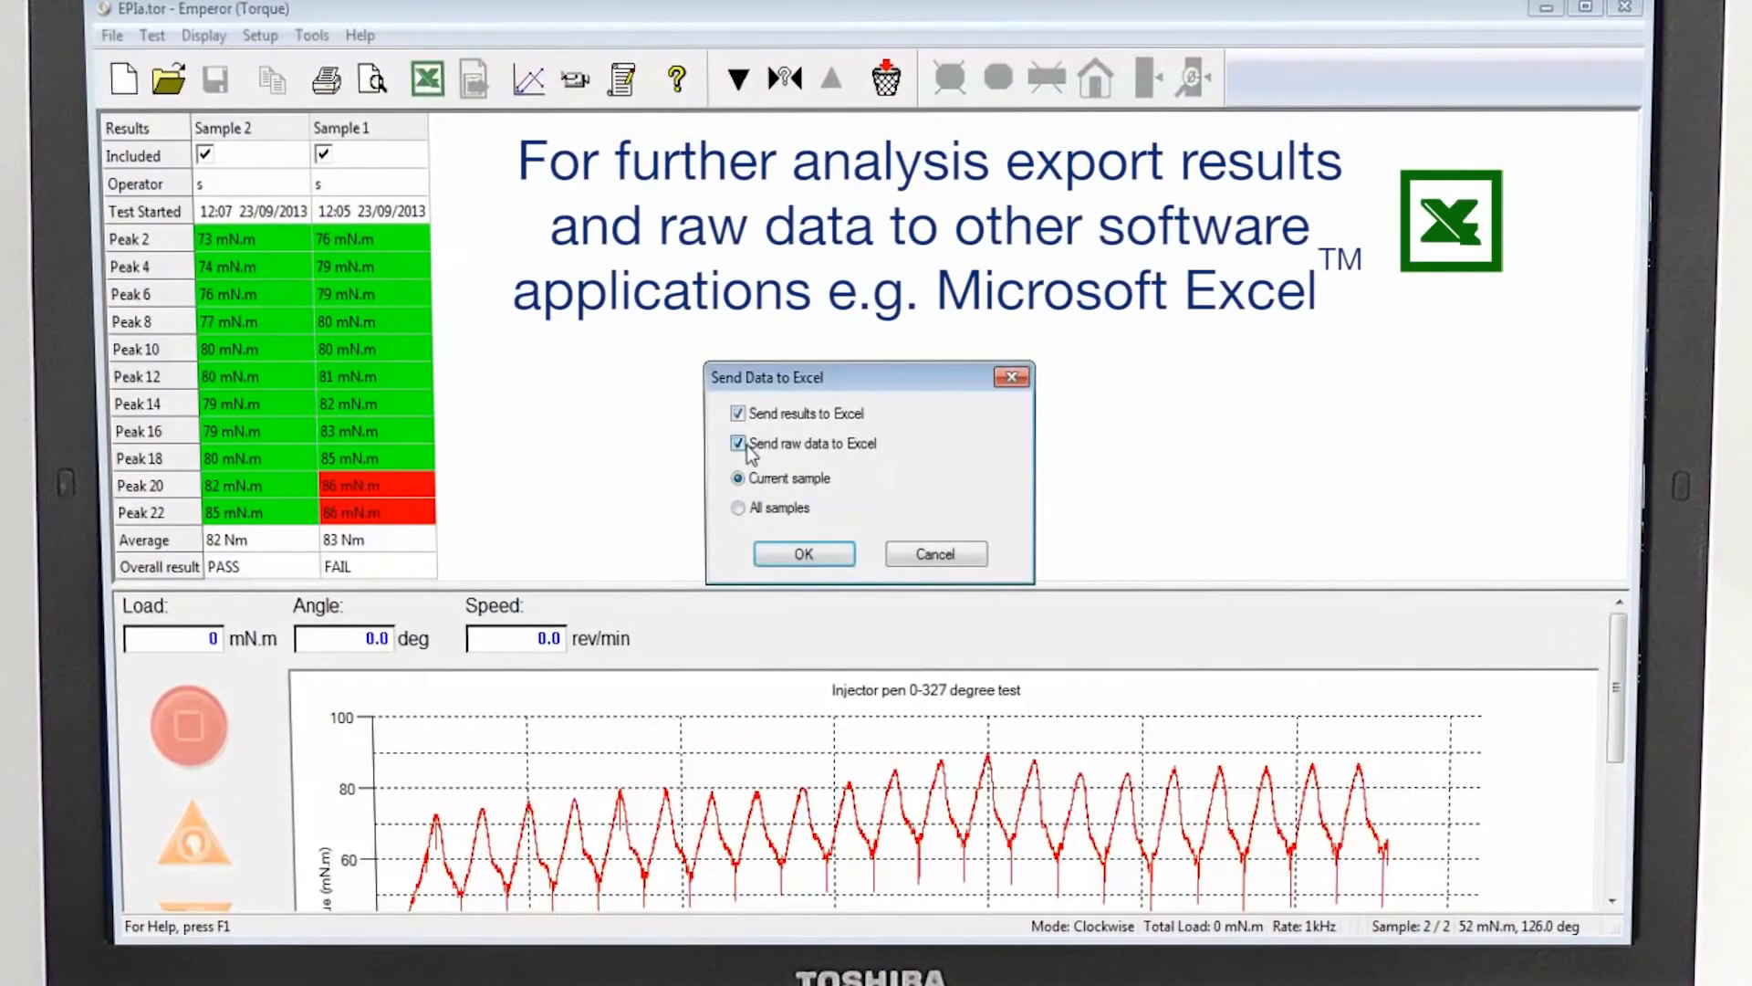
pyautogui.click(737, 508)
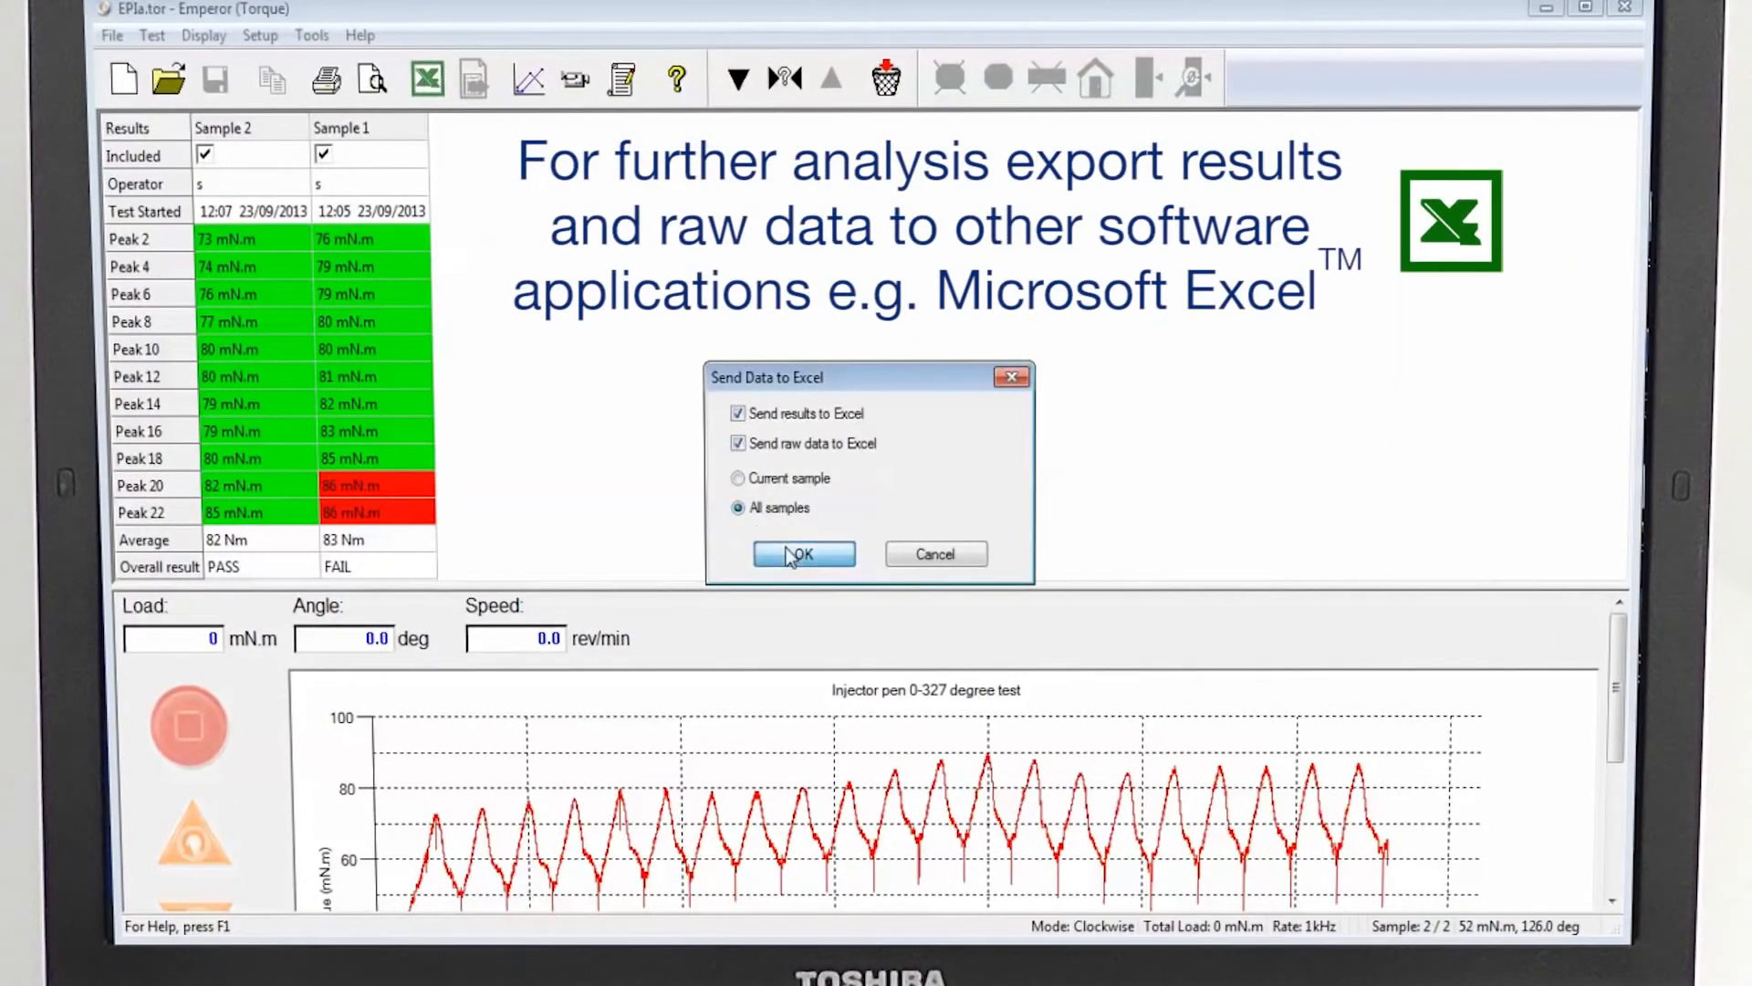
pyautogui.click(802, 555)
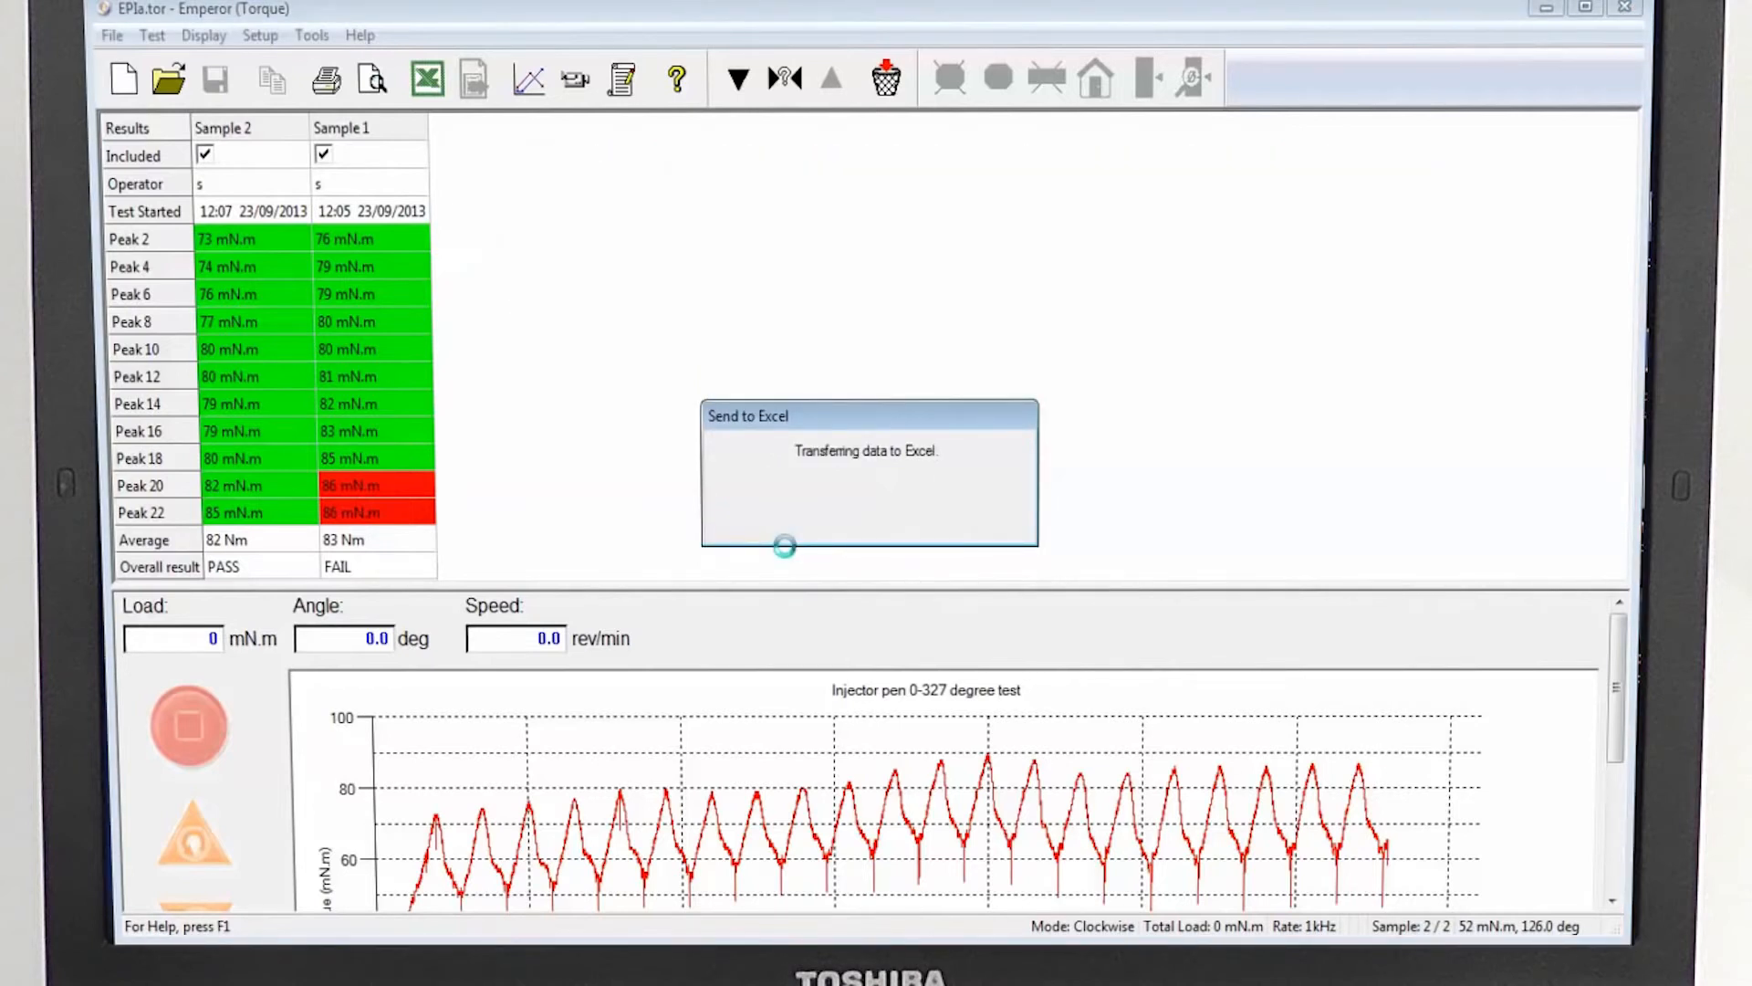